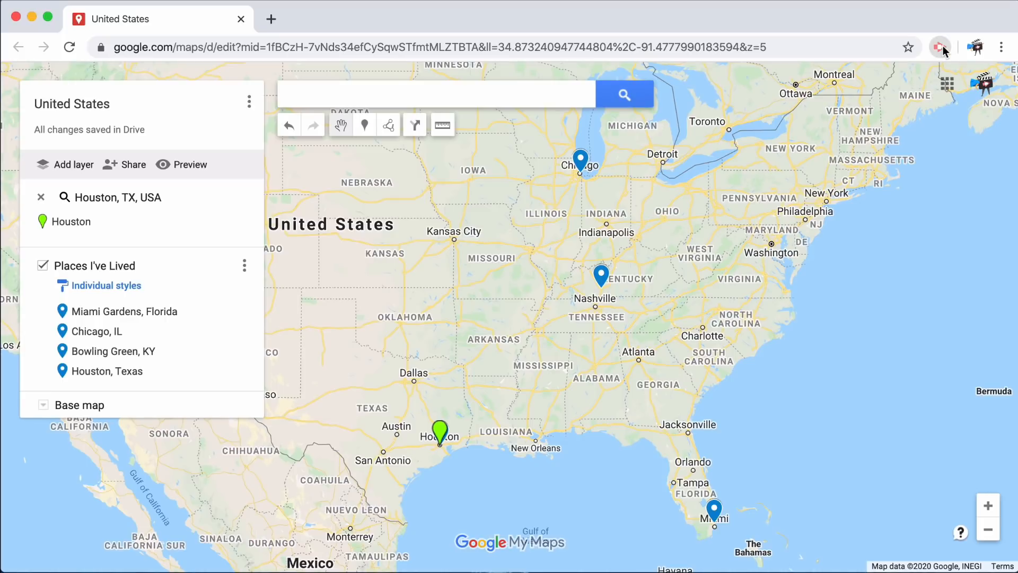
Step: Launch the Screencastify recording popup from the Chrome toolbar over the My Maps page
left_click(939, 47)
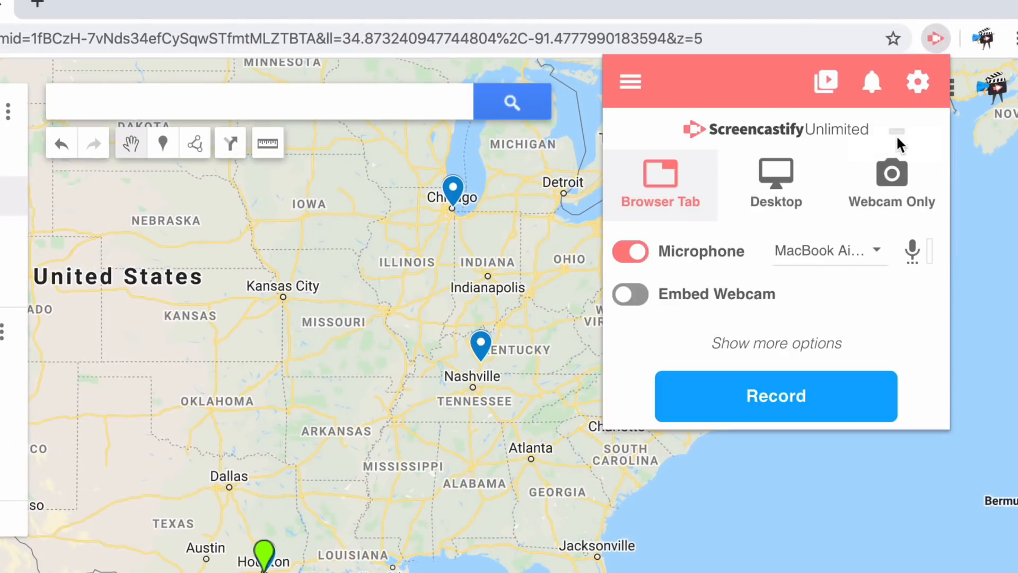
mouse_move(891, 189)
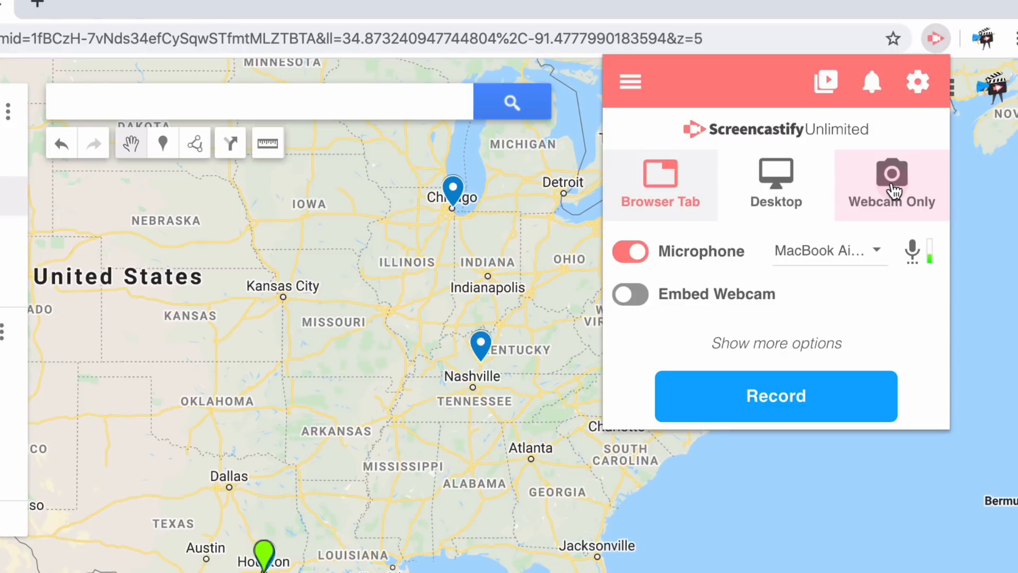
Step: Choose Webcam Only, review the microphone and camera lists, then expand the extra options such as Countdown
left_click(892, 184)
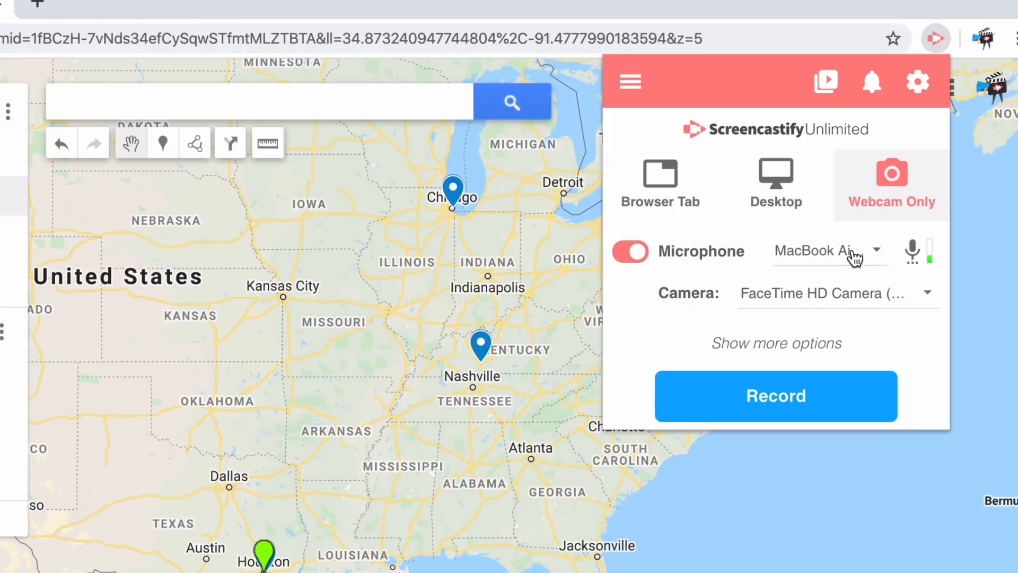
left_click(891, 184)
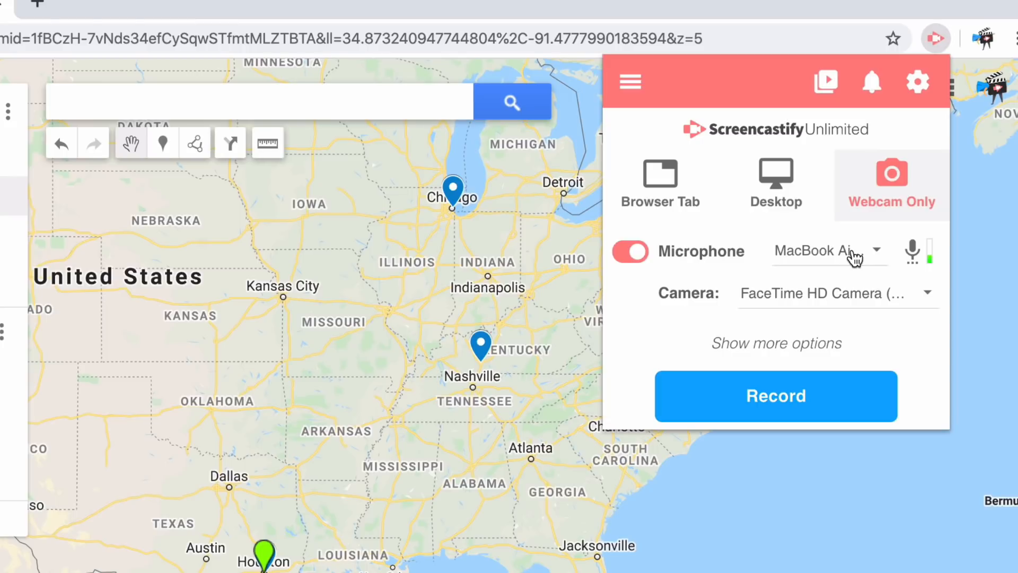
mouse_move(892, 189)
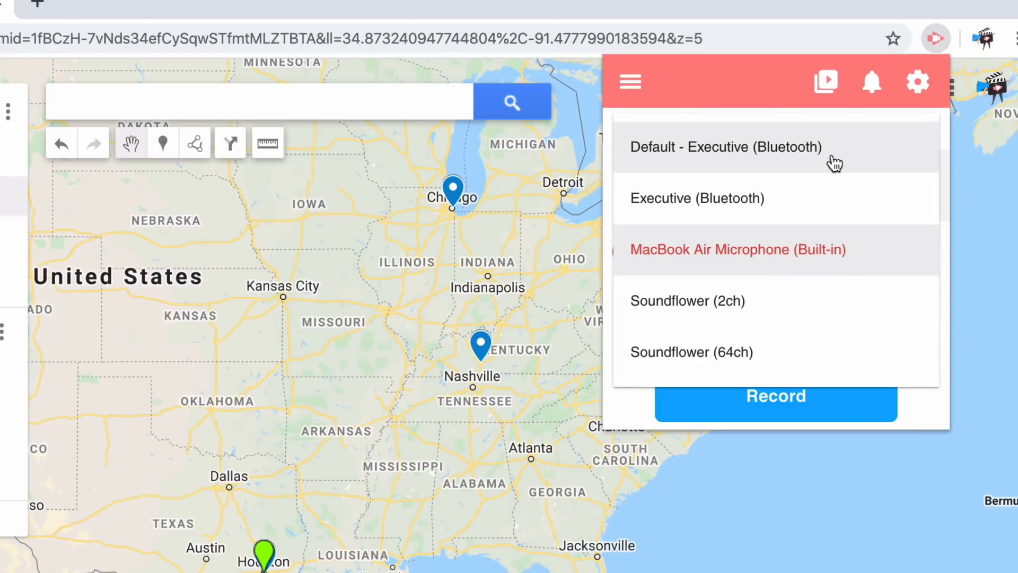
mouse_move(791, 299)
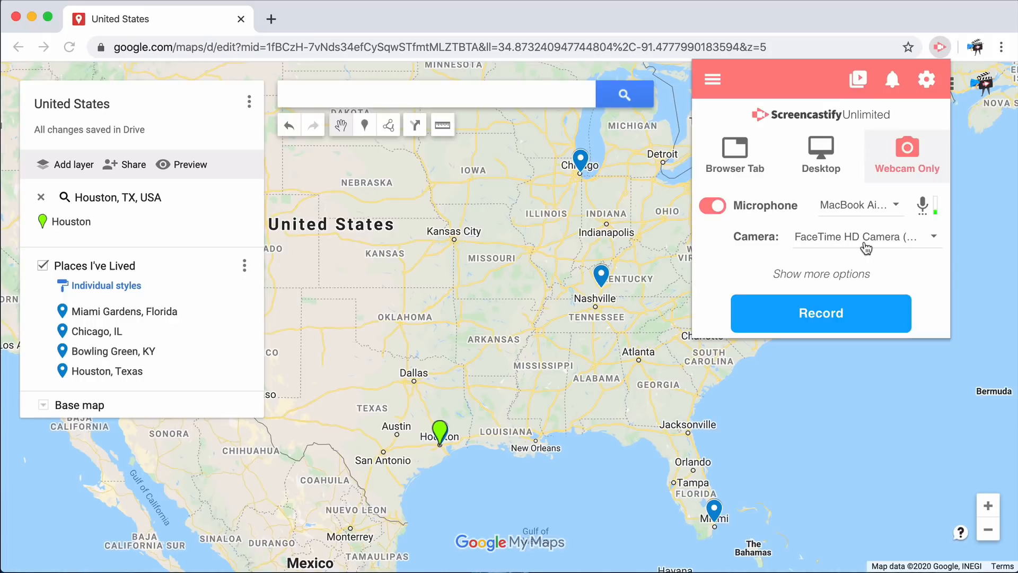
left_click(866, 236)
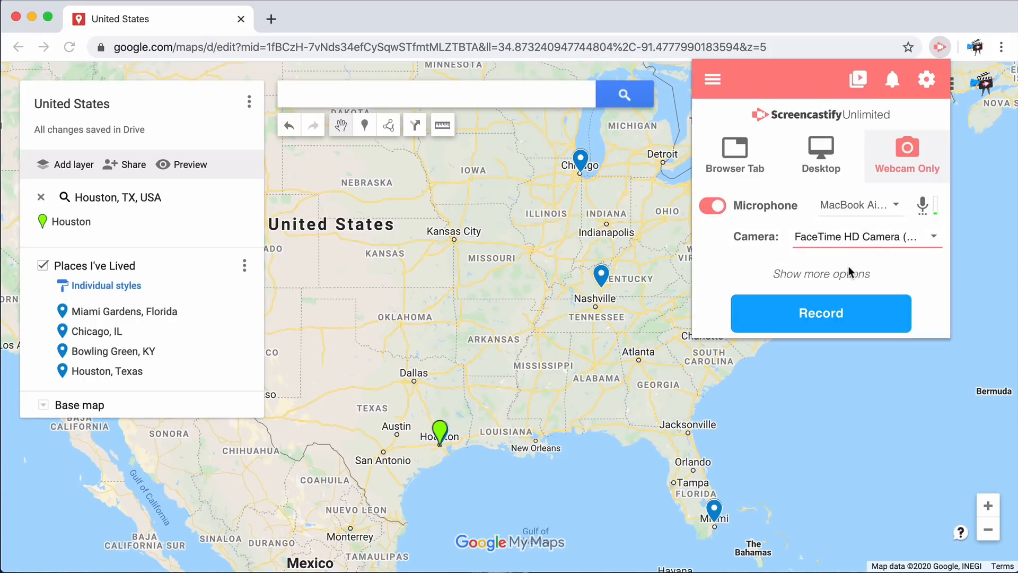
left_click(820, 274)
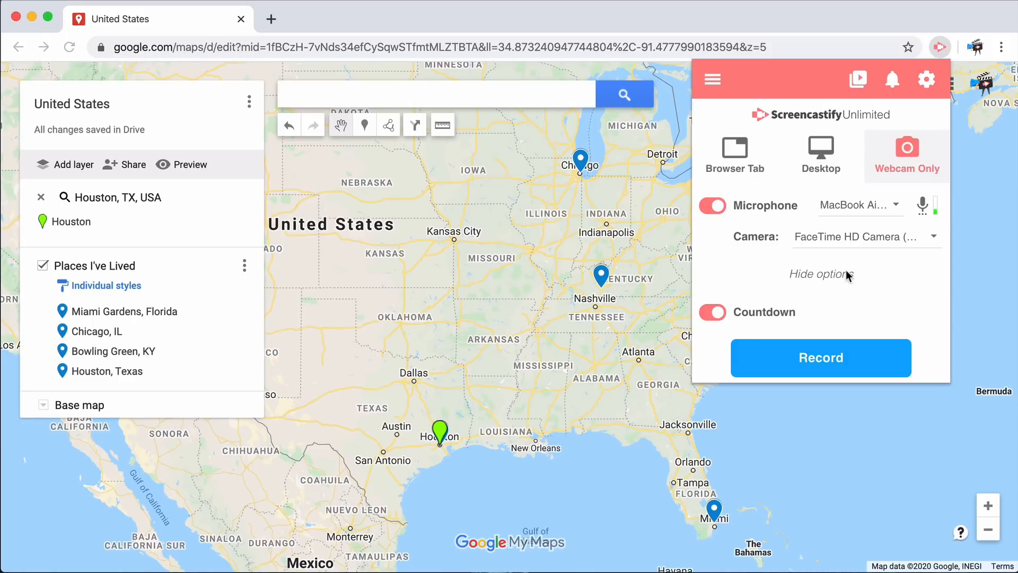
left_click(819, 156)
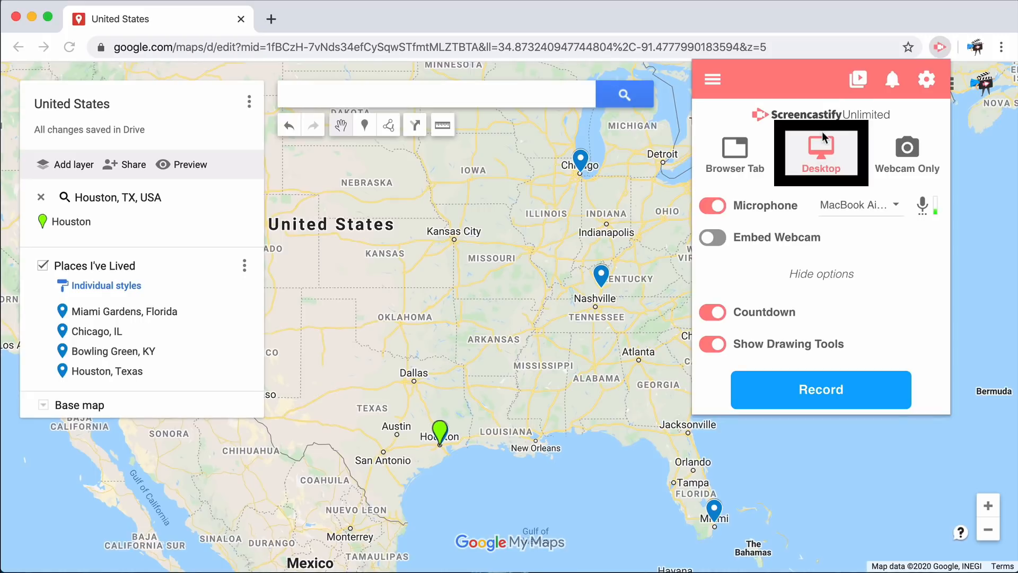
mouse_move(816, 155)
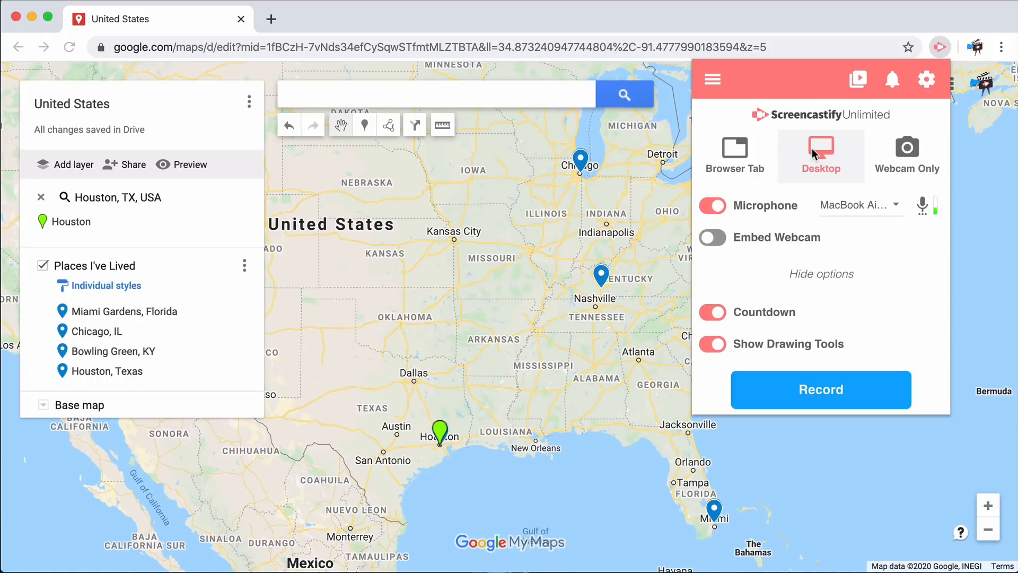
mouse_move(768, 205)
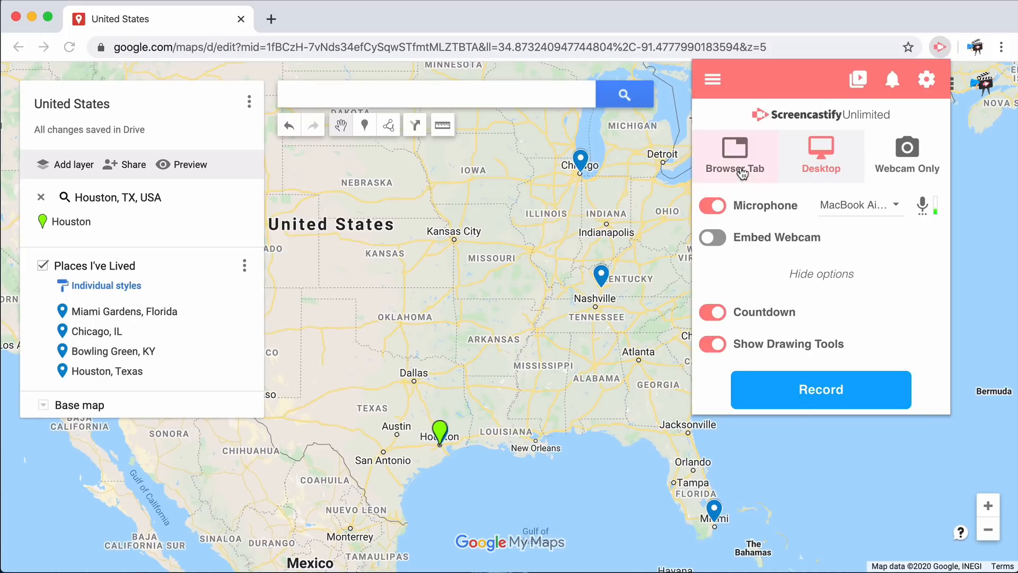
Step: Record the My Maps browser tab with Show Drawing Tools kept on
left_click(735, 156)
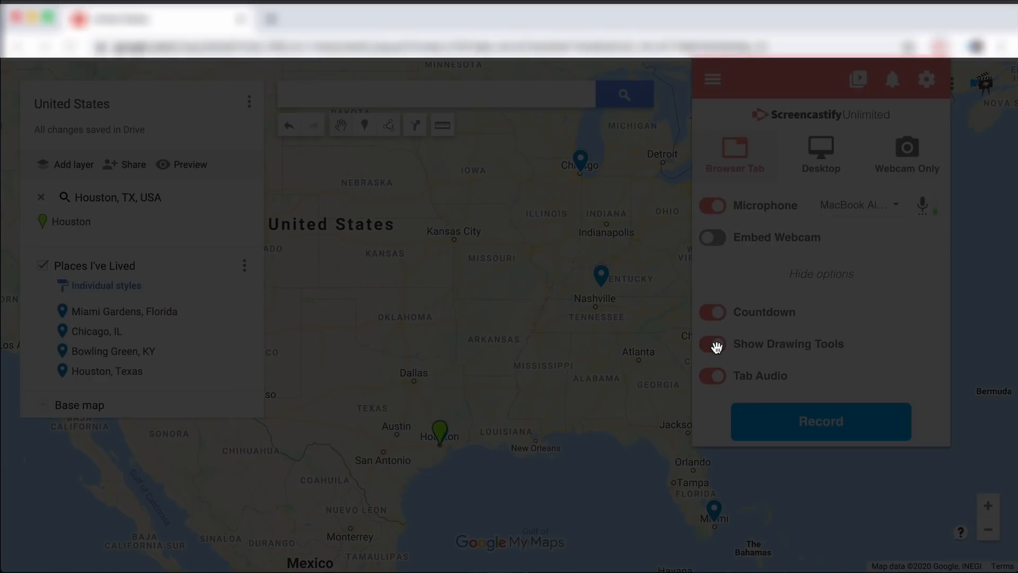
left_click(711, 343)
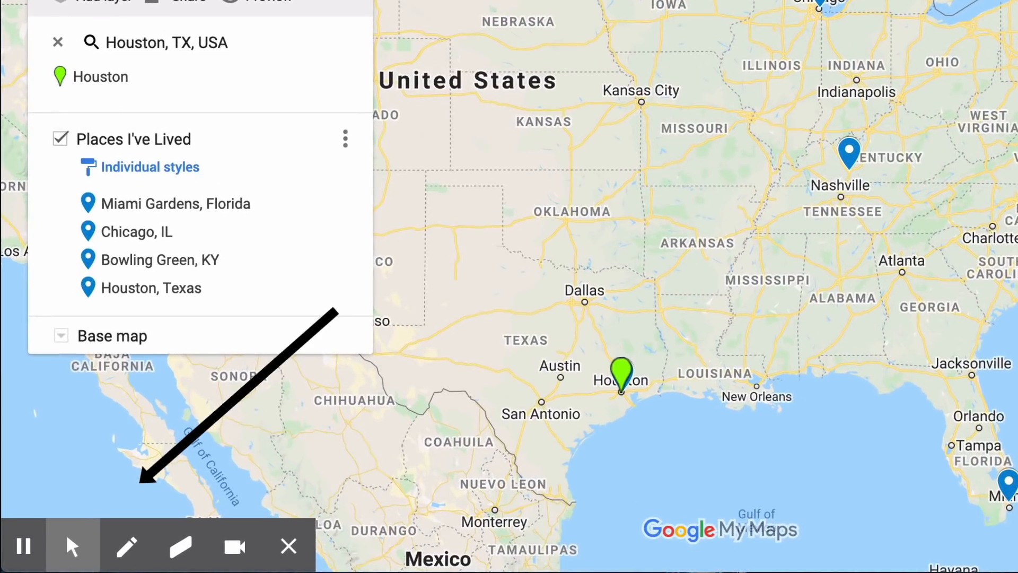
mouse_move(752, 356)
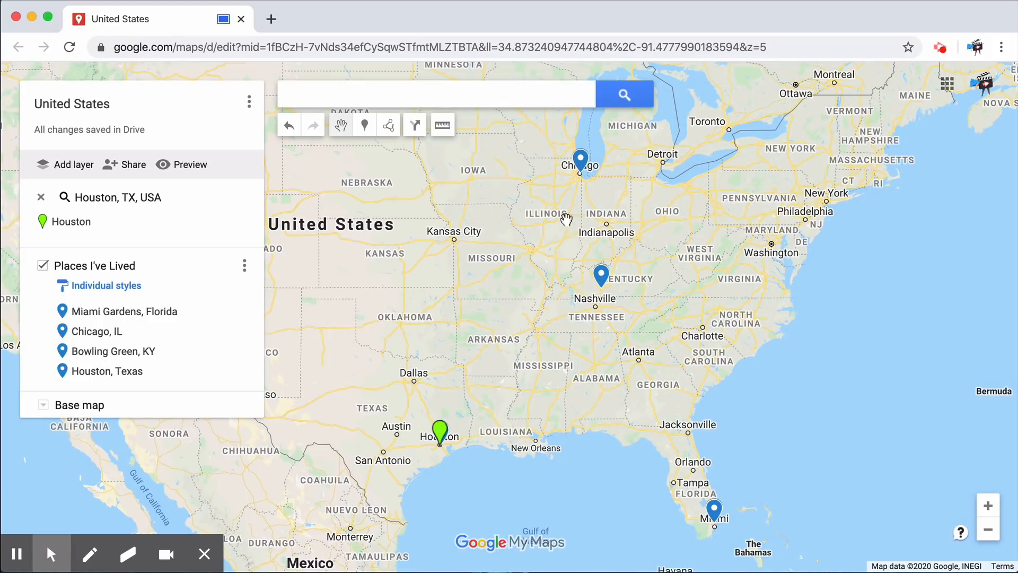
mouse_move(661, 439)
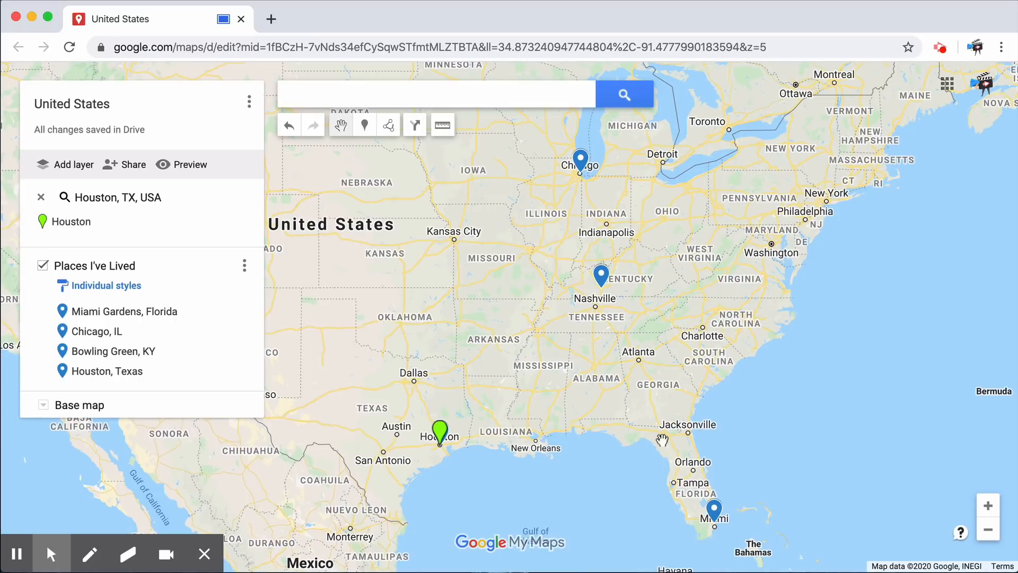
mouse_move(349, 495)
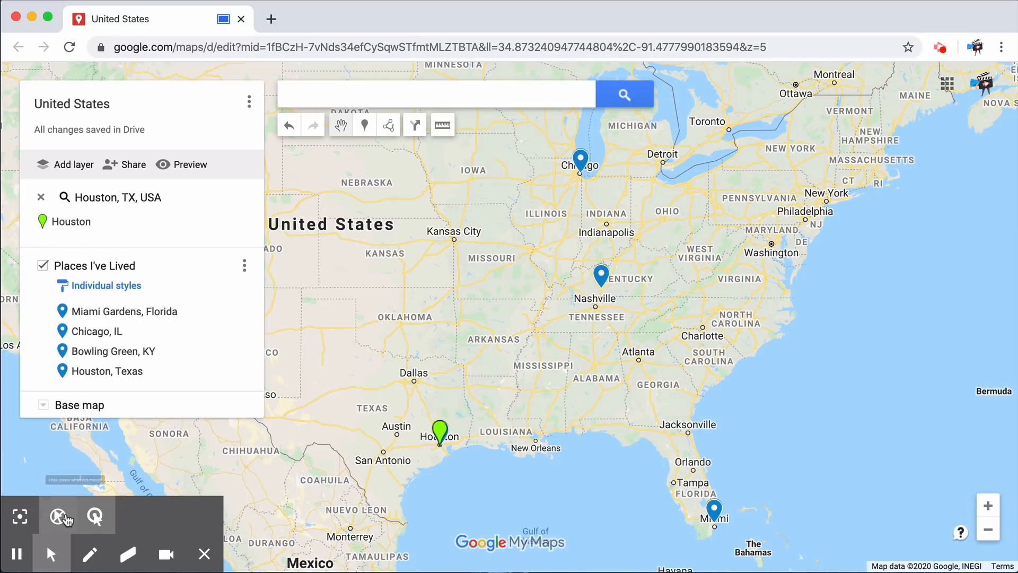
mouse_move(89, 555)
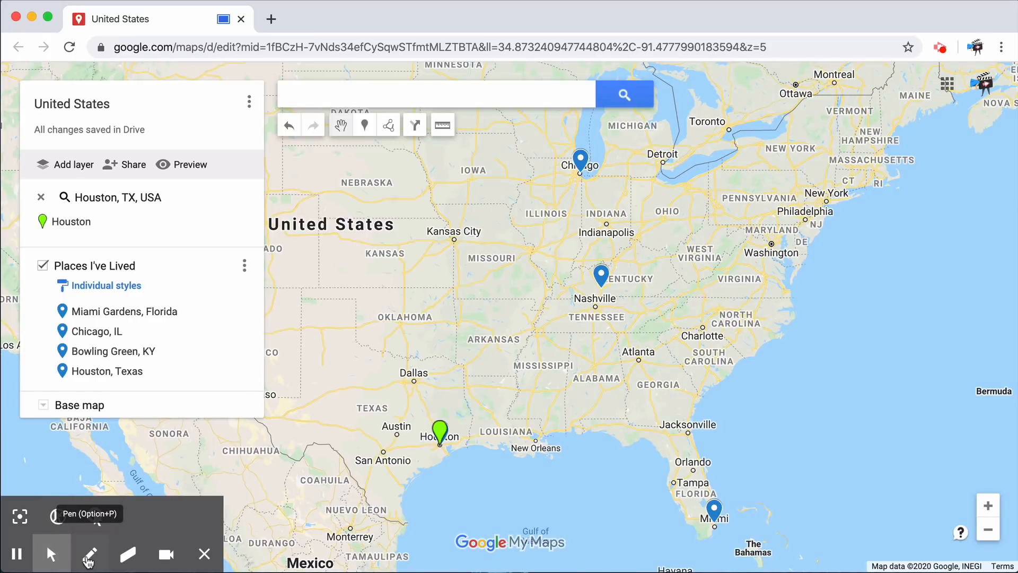
Step: Draw pen lines from Houston to Miami, up through Nashville to Chicago, then wipe the screen clear
left_click(89, 554)
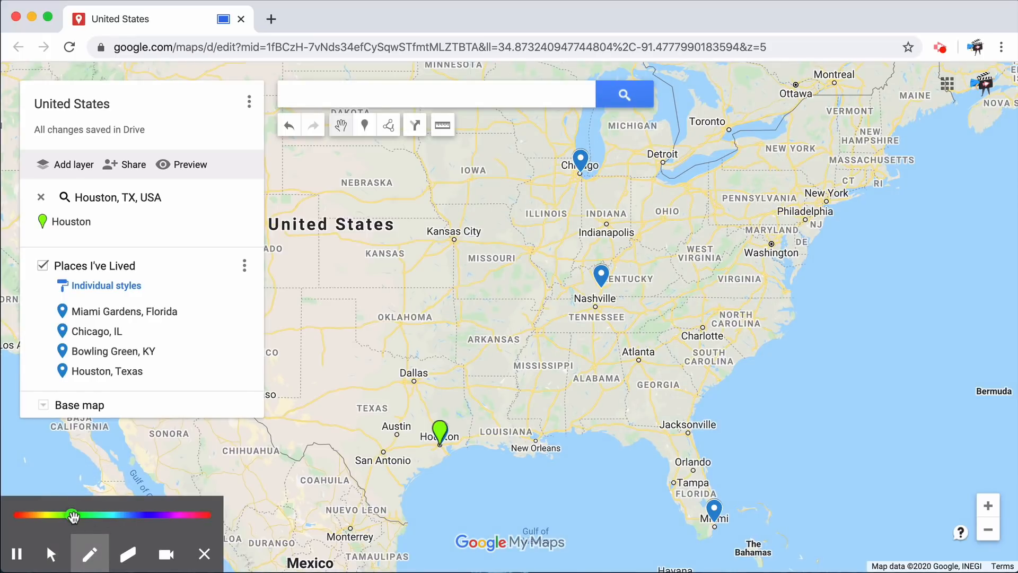
mouse_move(189, 514)
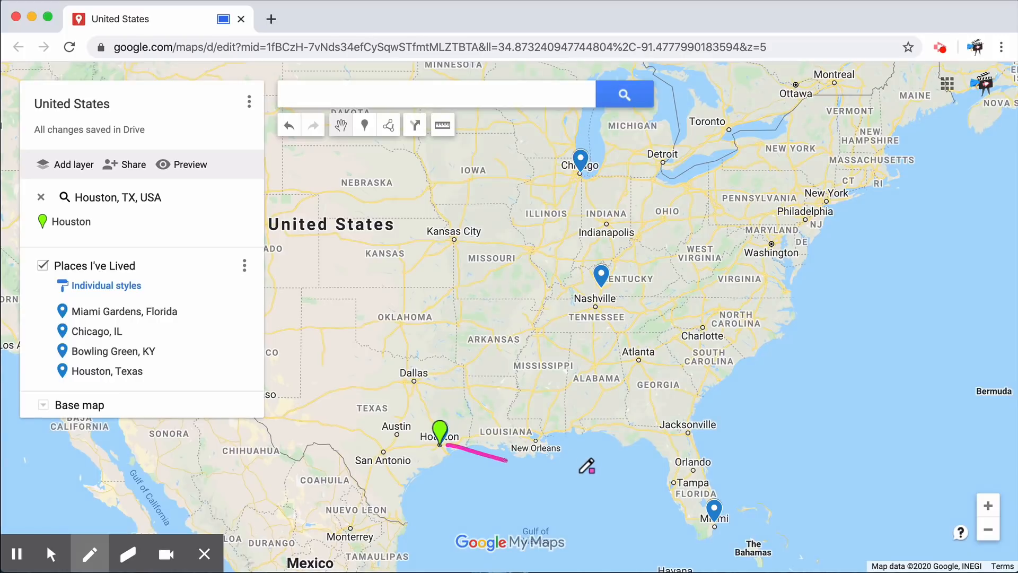
left_click_drag(506, 462, 718, 514)
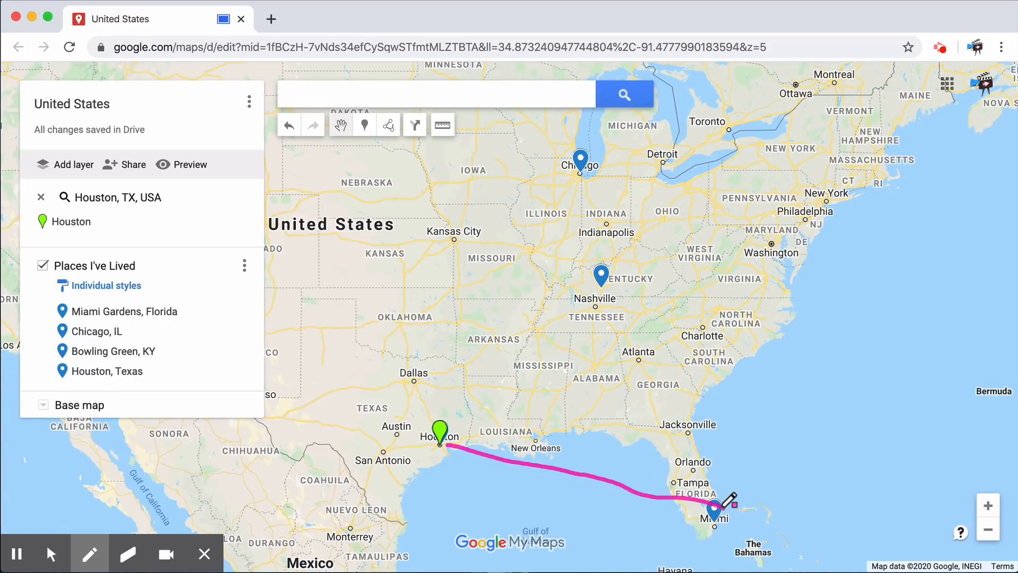
left_click_drag(717, 508, 661, 376)
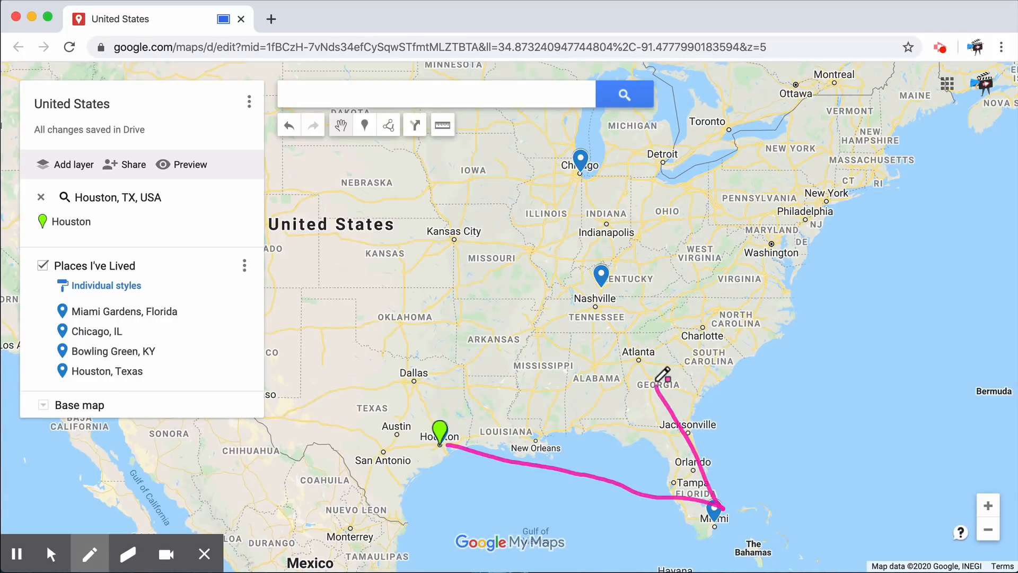
left_click_drag(662, 376, 656, 292)
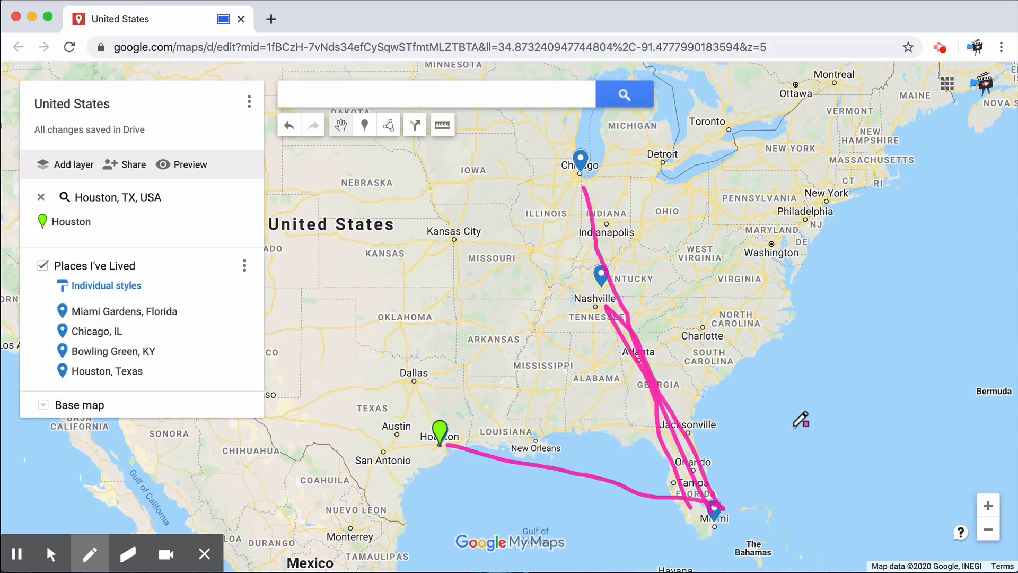
mouse_move(272, 435)
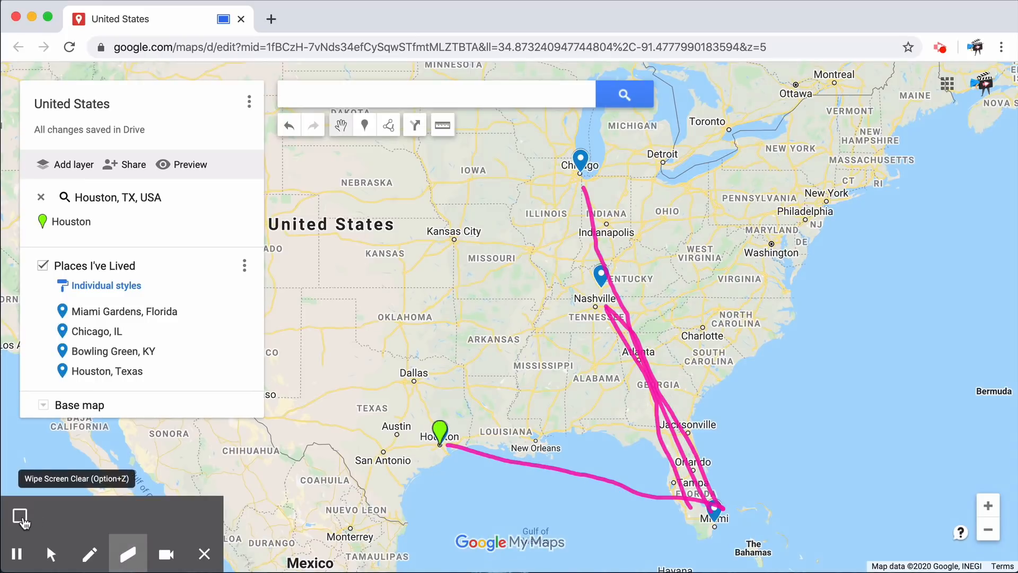
left_click(22, 517)
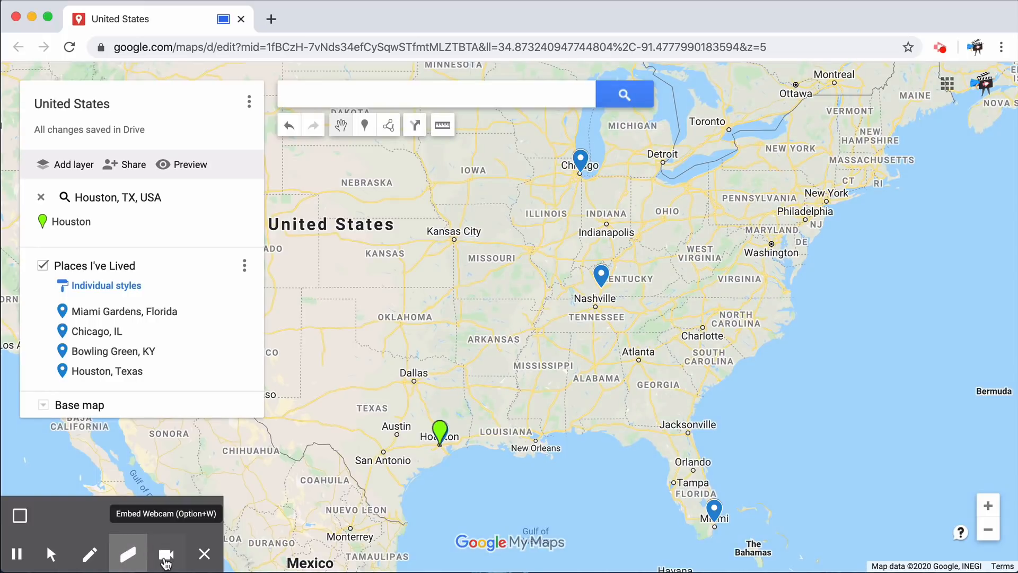
left_click(168, 553)
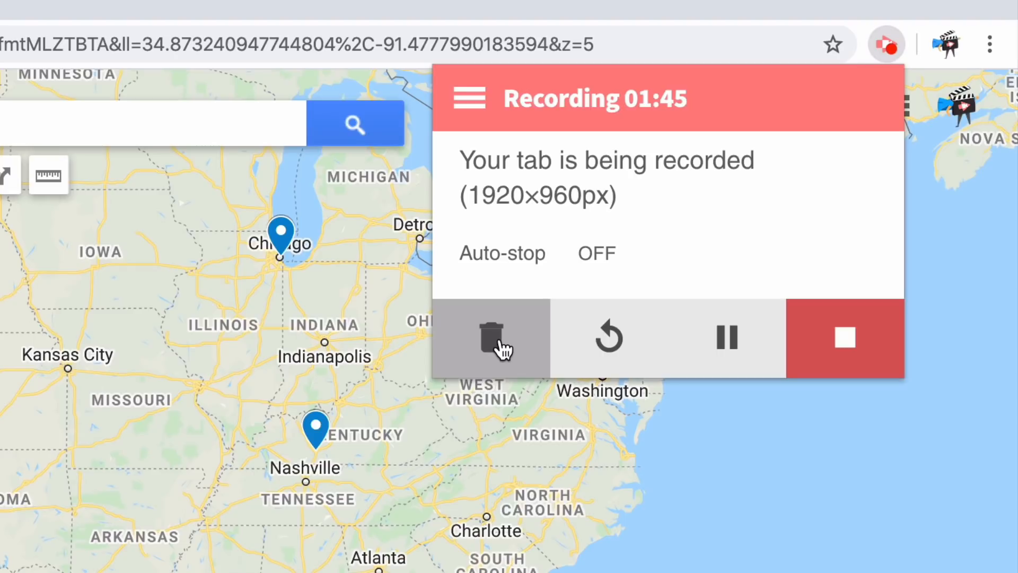
mouse_move(606, 337)
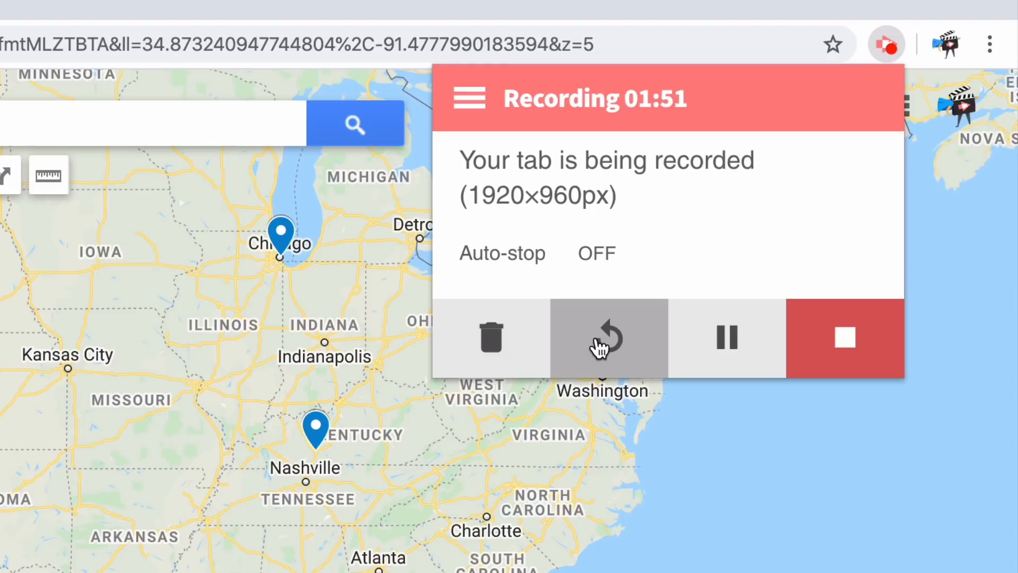
mouse_move(654, 351)
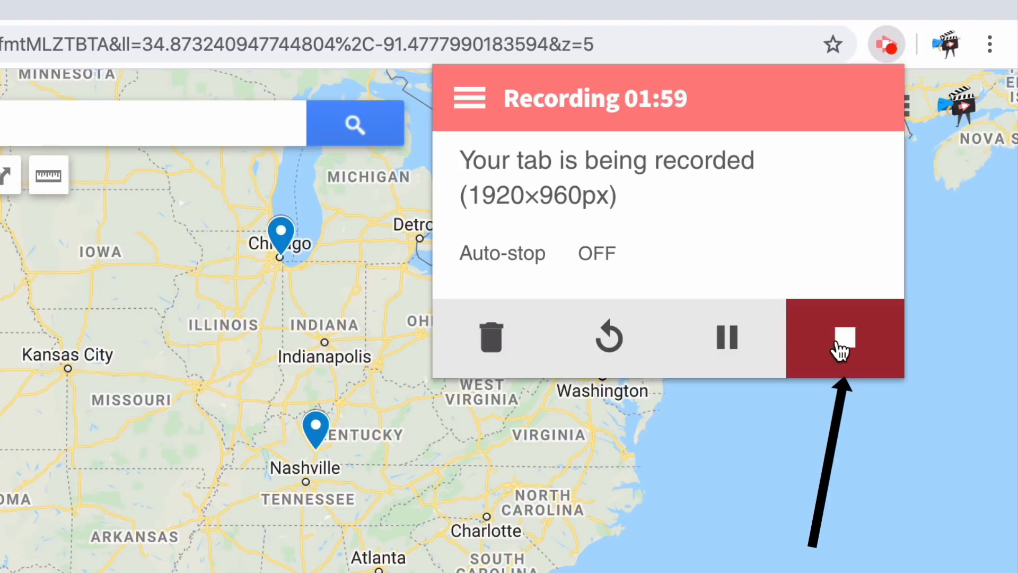
Step: End the recording so the Video Details page opens with Drive sharing options
left_click(843, 337)
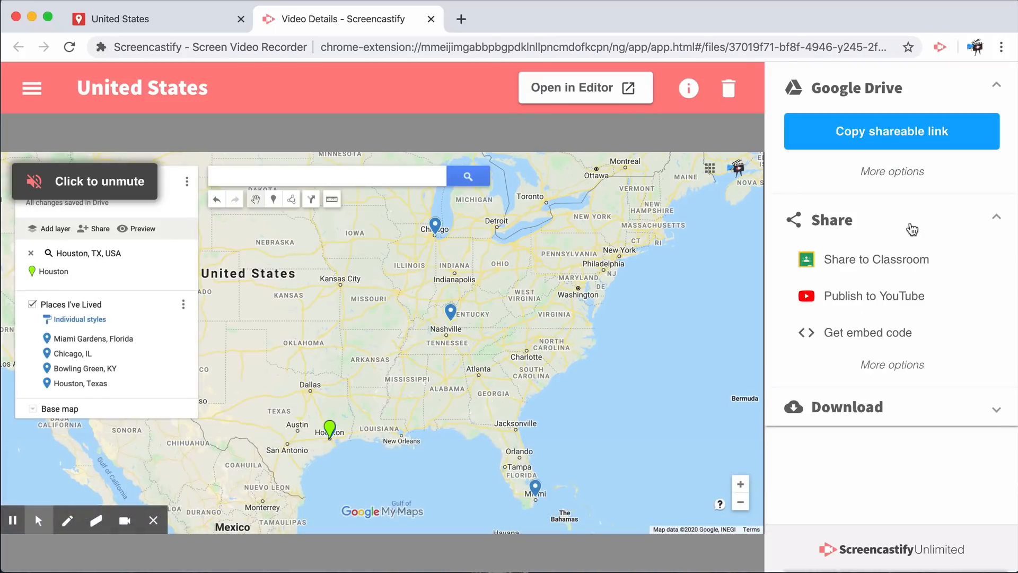
mouse_move(153, 448)
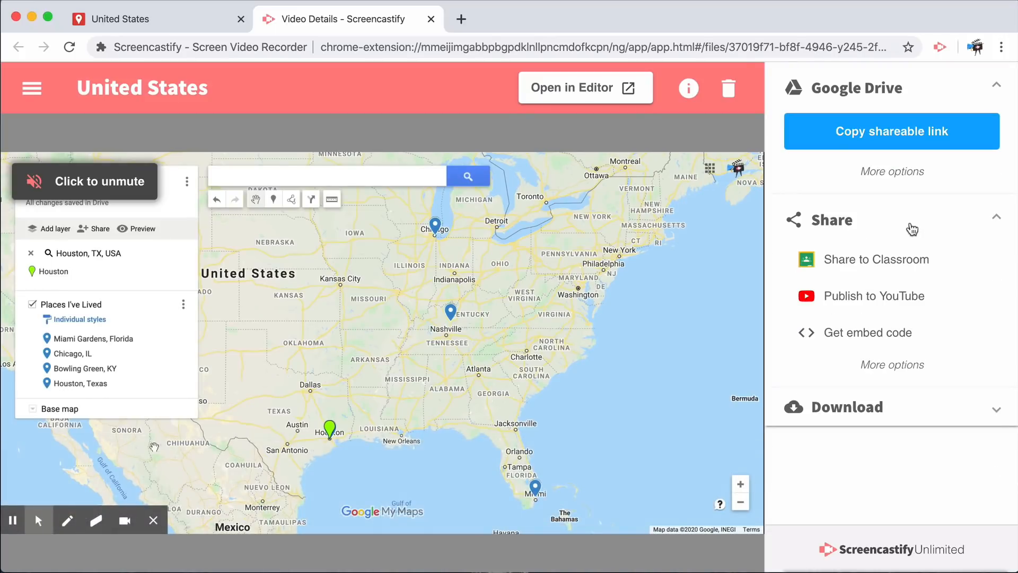
mouse_move(13, 520)
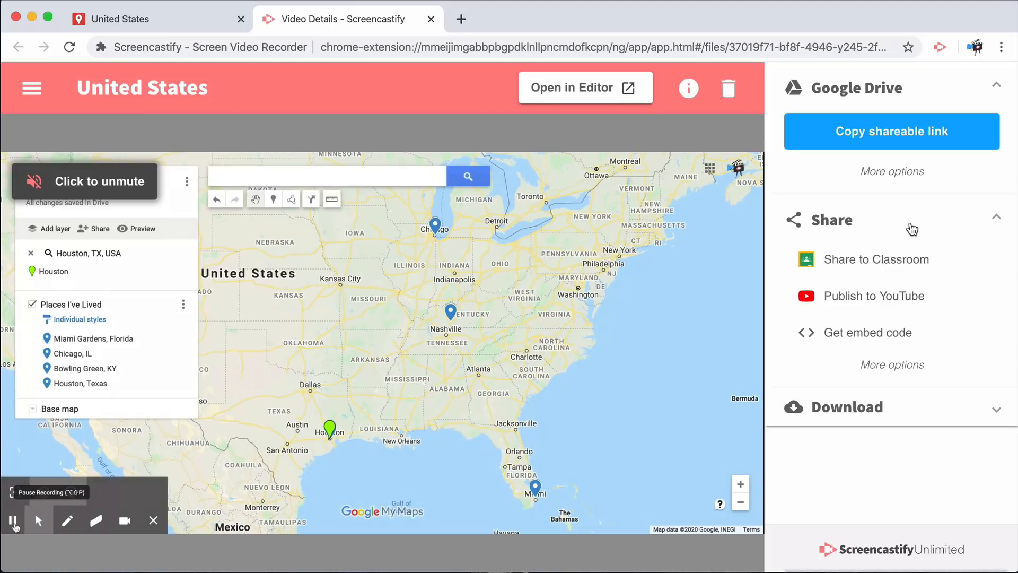